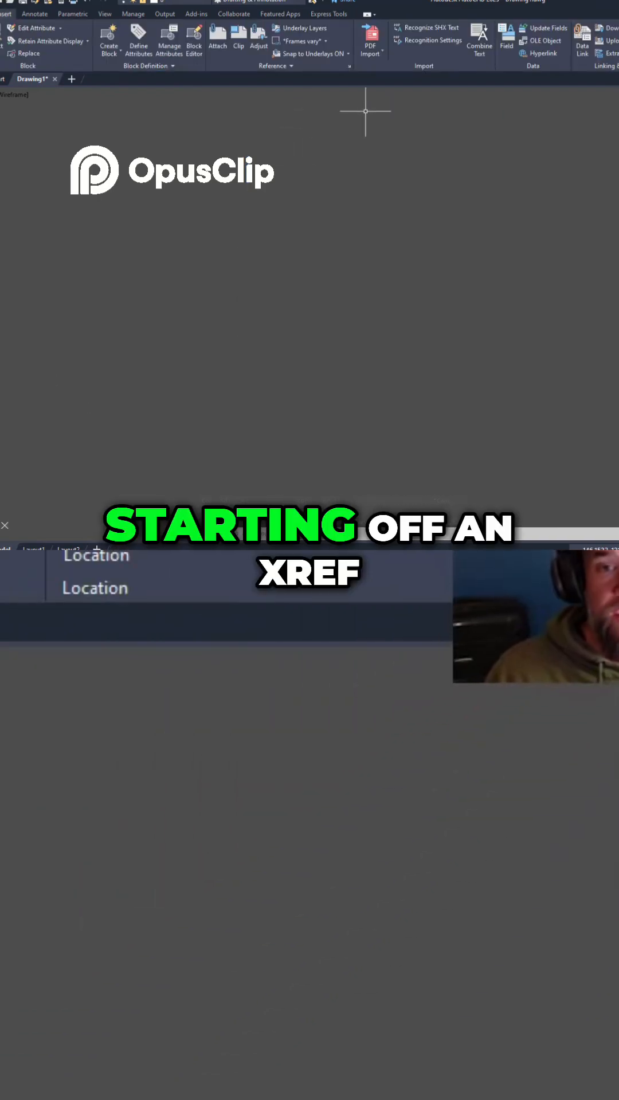
pyautogui.moveTo(309, 104)
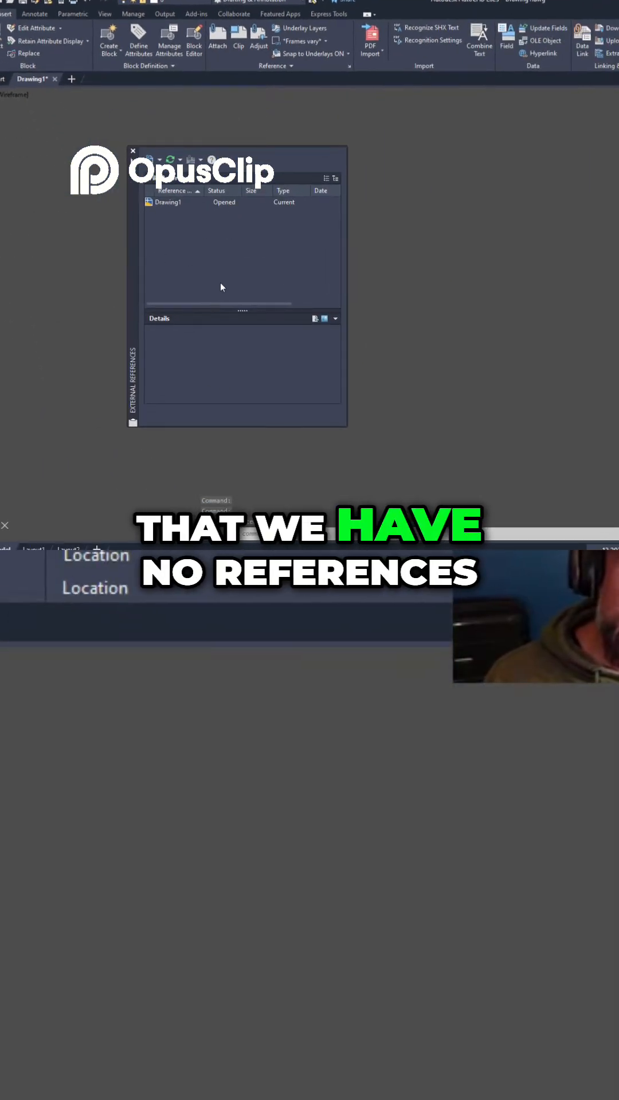
# Step: Show the External References palette, confirming only Drawing1 is listed with no references
pyautogui.click(168, 202)
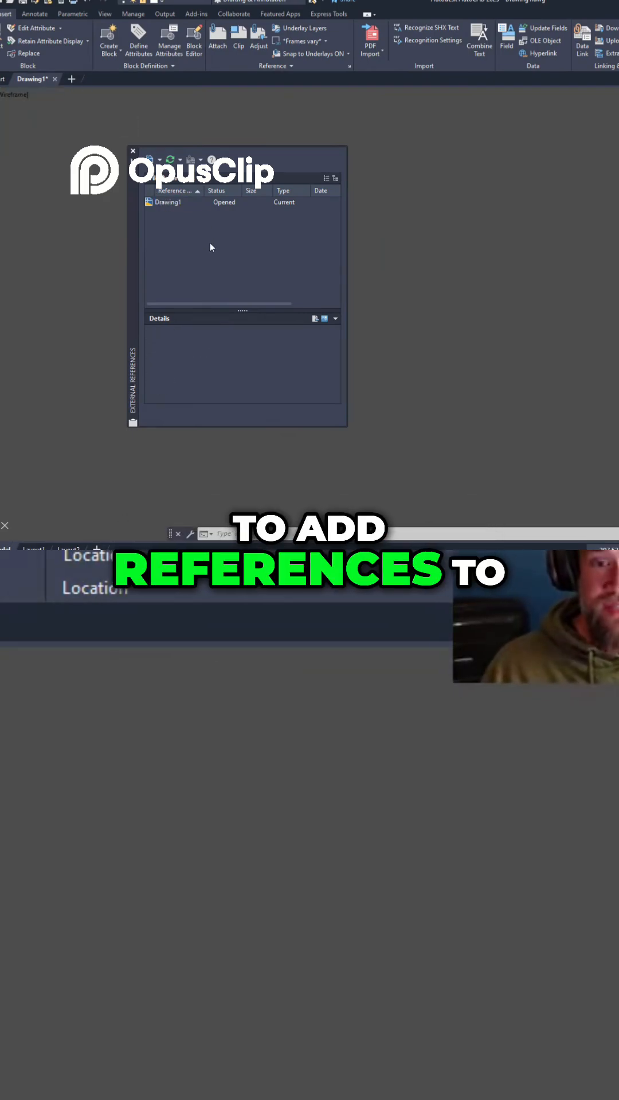
# Step: Choose Attach DWG from the palette's context menu to browse for a reference file
pyautogui.rightClick(210, 247)
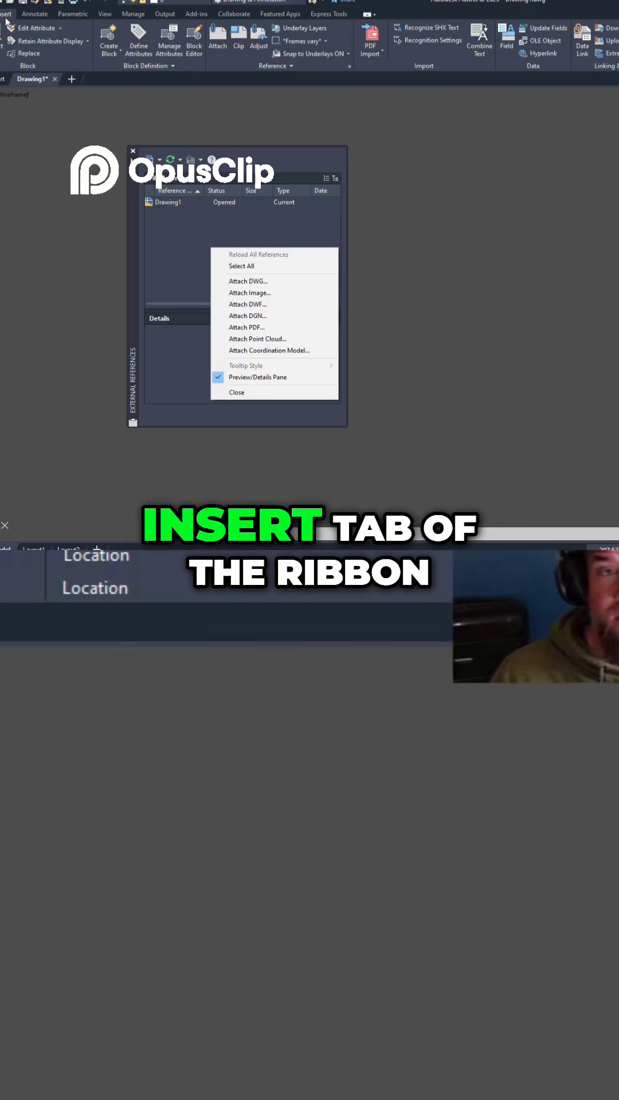
pyautogui.moveTo(251, 280)
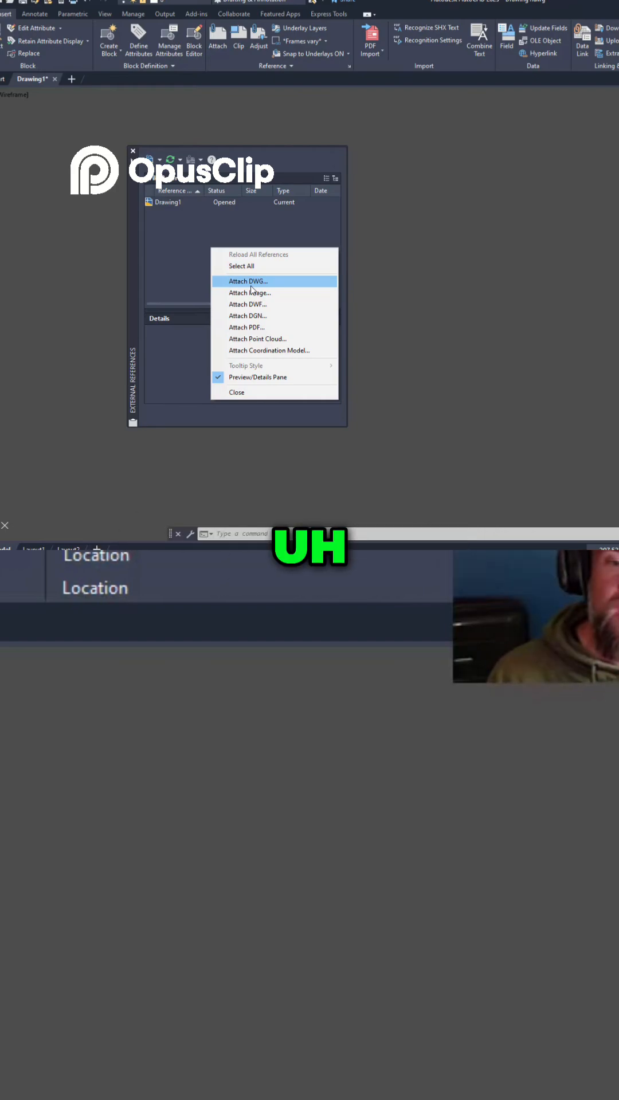
pyautogui.click(247, 281)
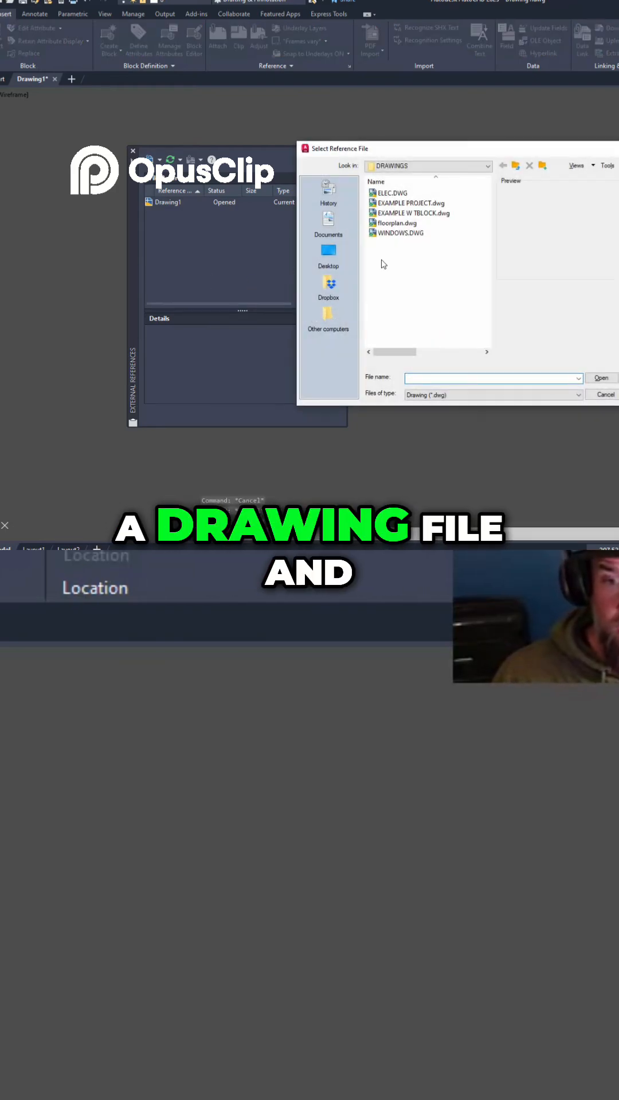
# Step: Select floorplan.dwg in the DRAWINGS folder to preview the floor plan
pyautogui.click(397, 222)
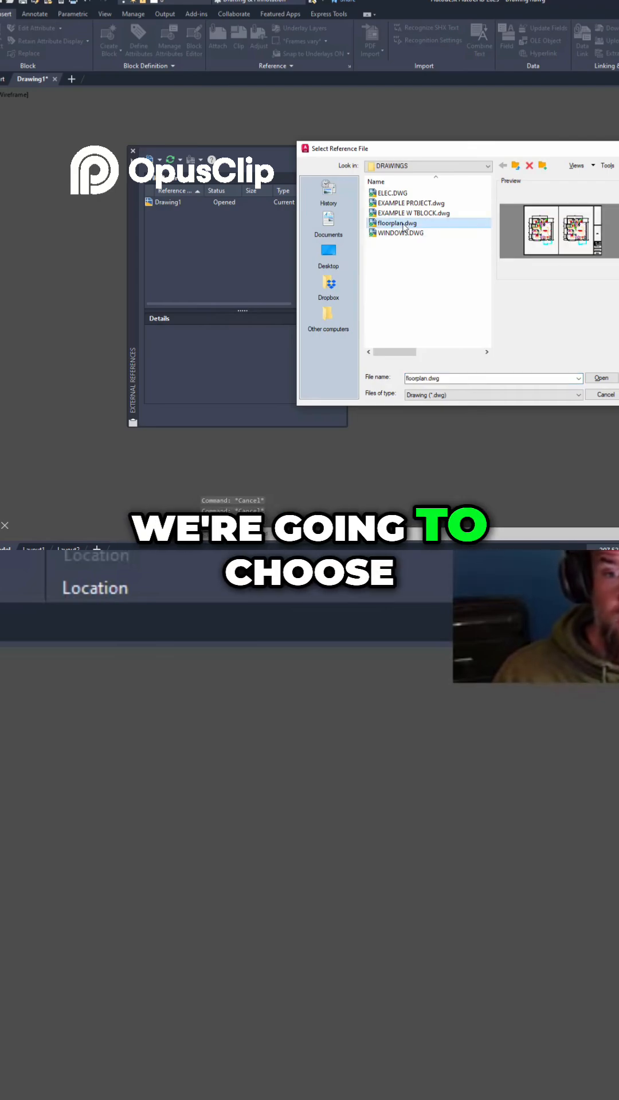
pyautogui.moveTo(444, 148)
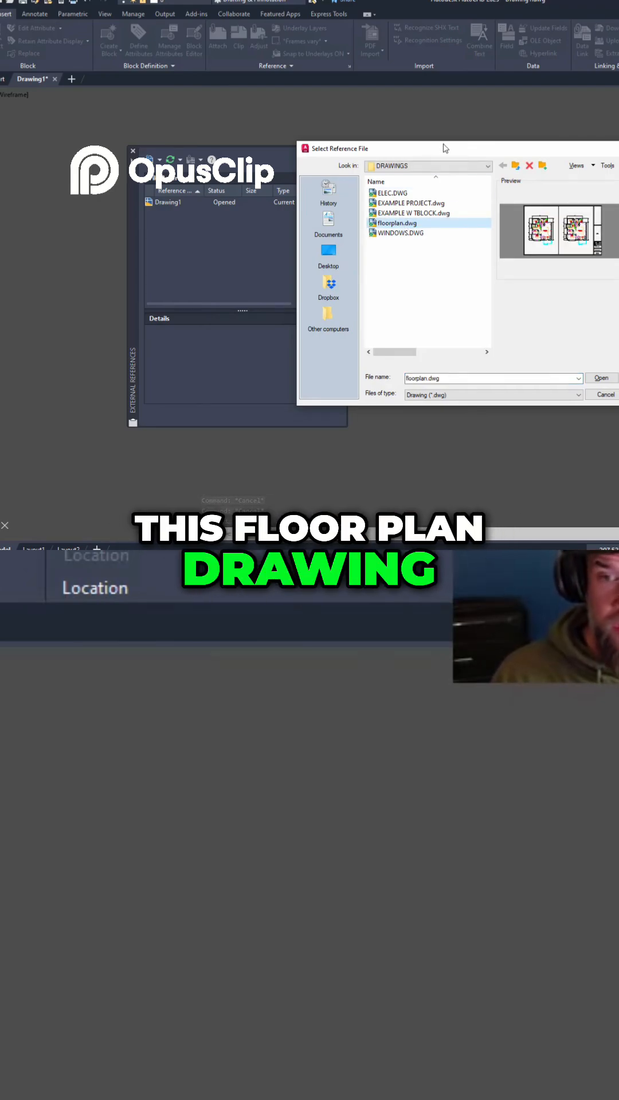